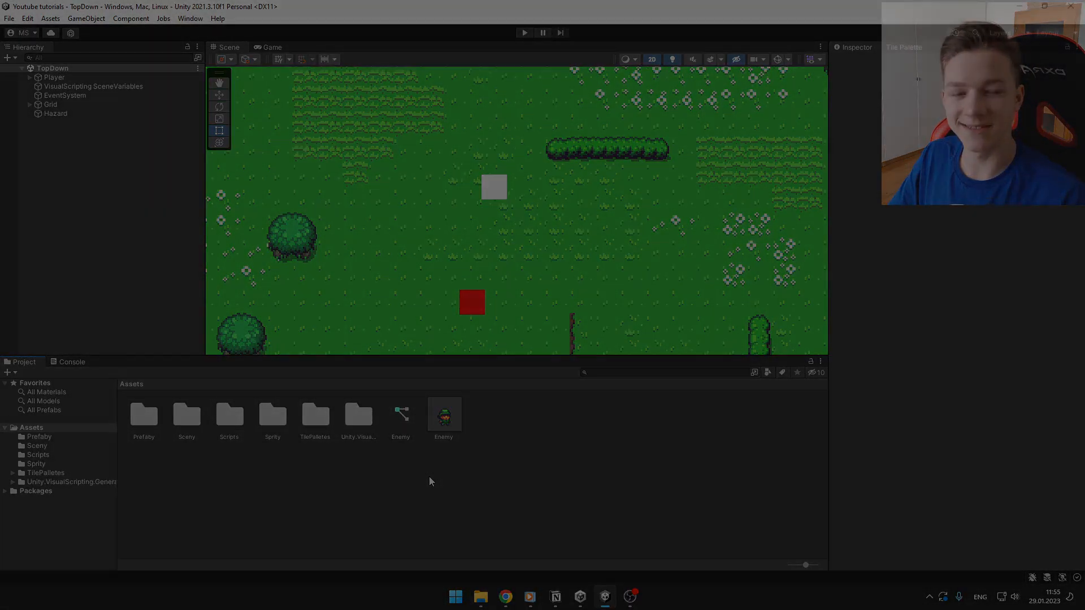
- Sign in to the Plastic SCM account from the website's header
left_click(504, 597)
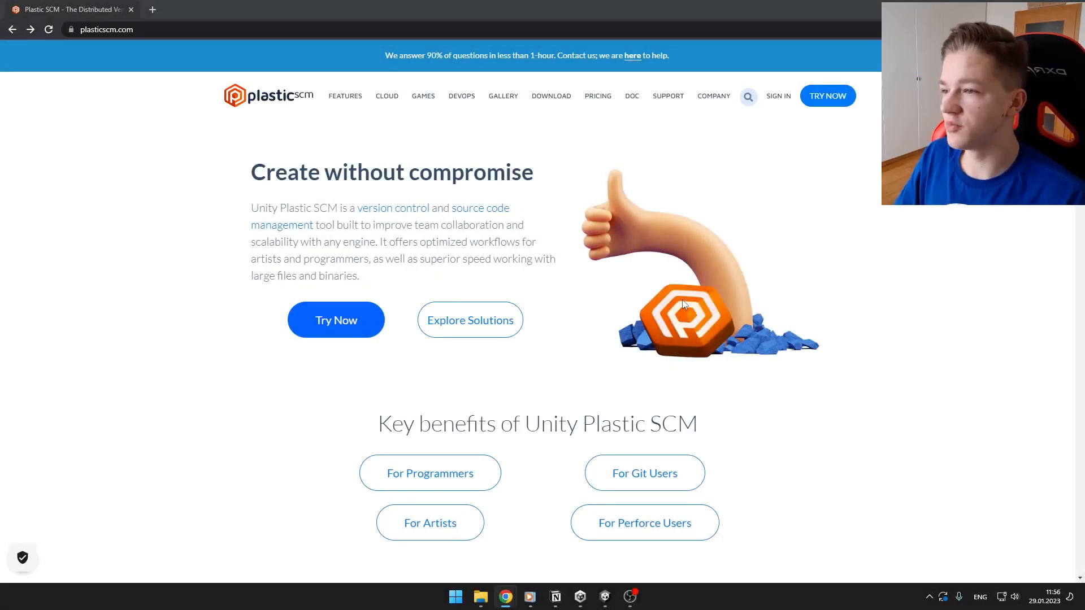
mouse_move(777, 95)
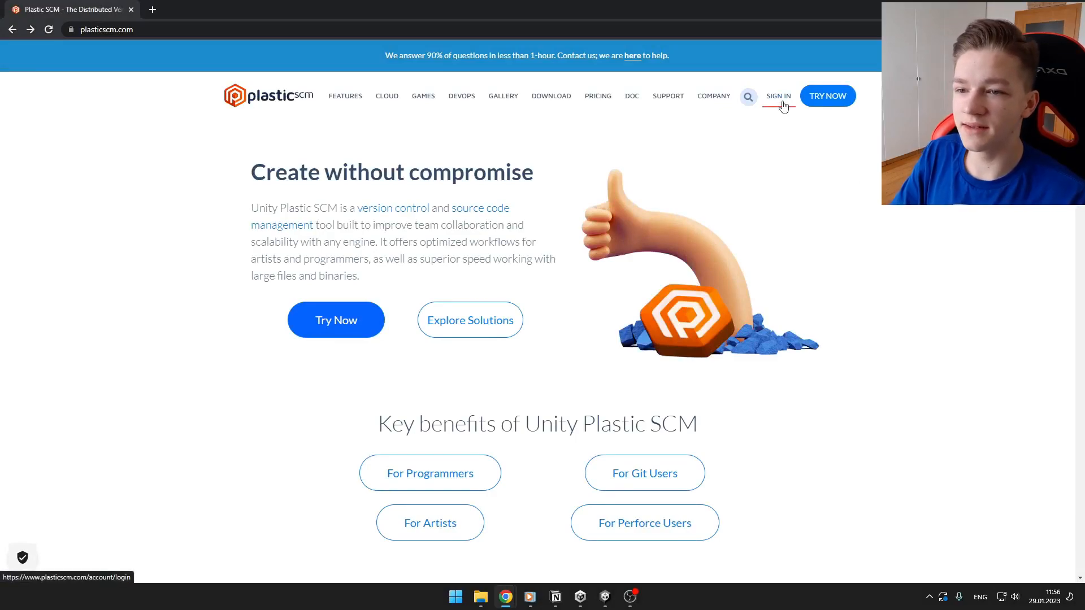
left_click(778, 95)
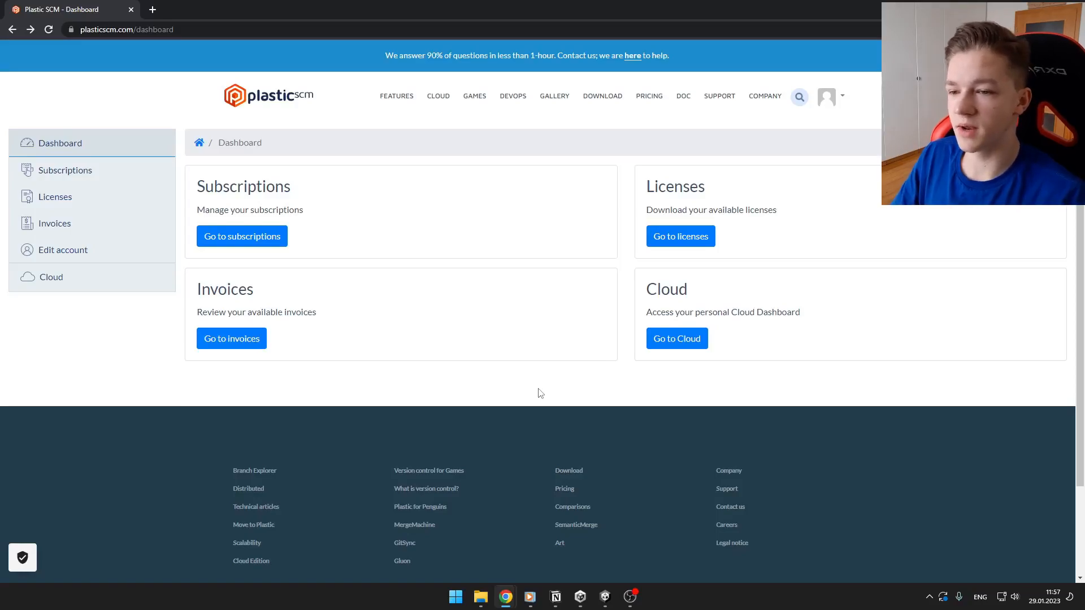
- Download the Cloud Edition client from the Licenses page and allow it to replace the old install
left_click(679, 236)
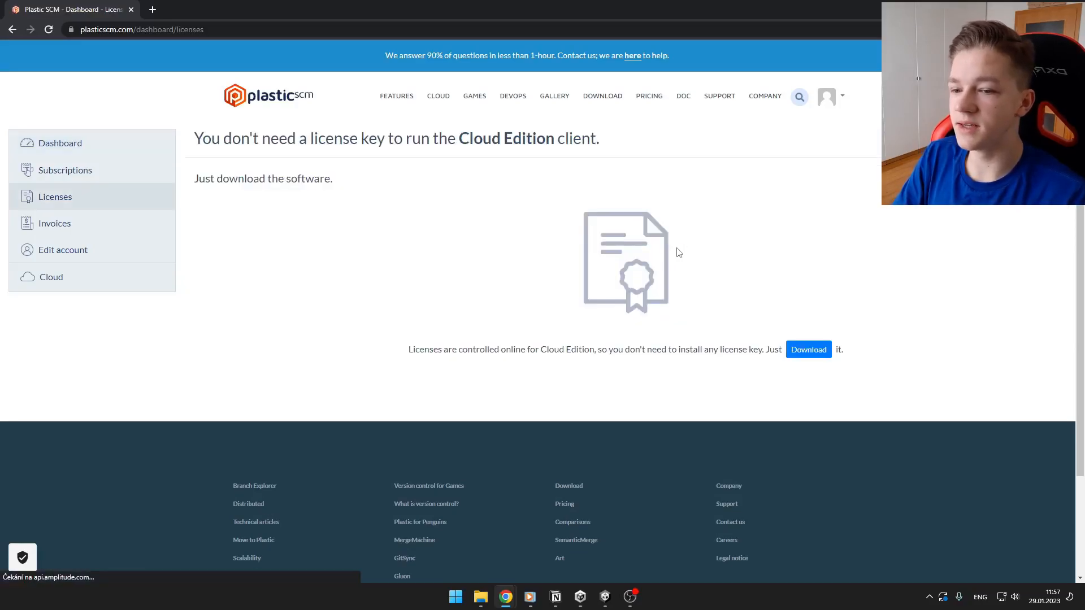
left_click(807, 349)
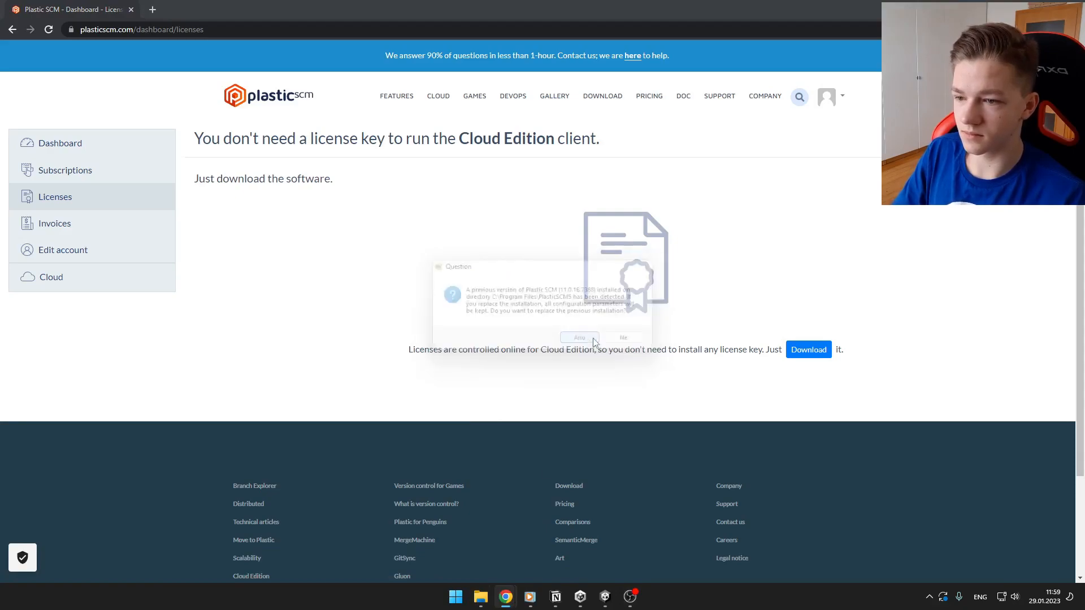
left_click(578, 337)
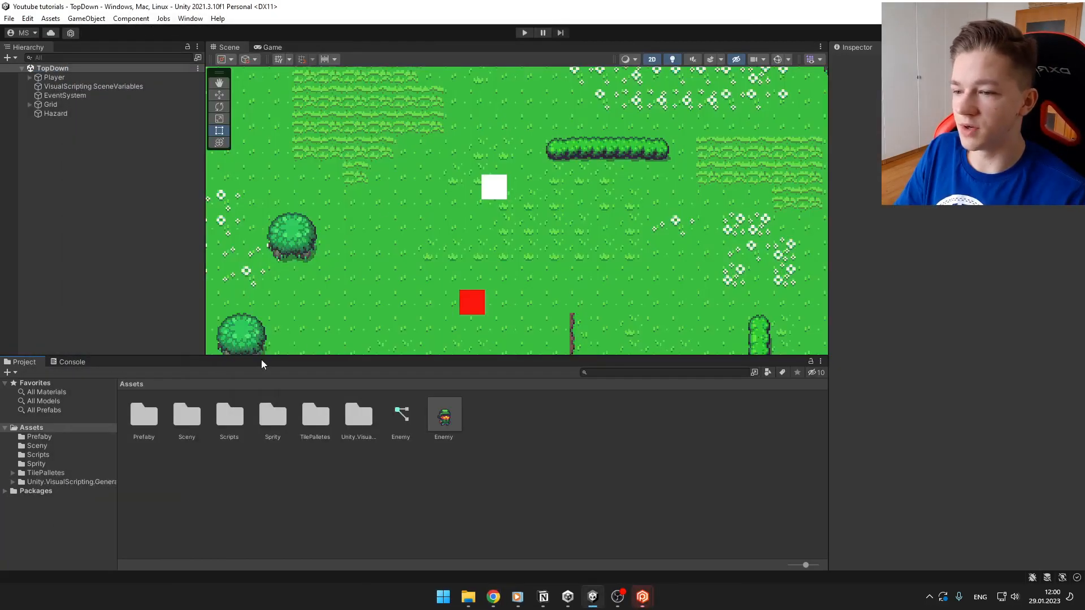
- Show the Plastic SCM panel in Unity via the Window menu
left_click(190, 18)
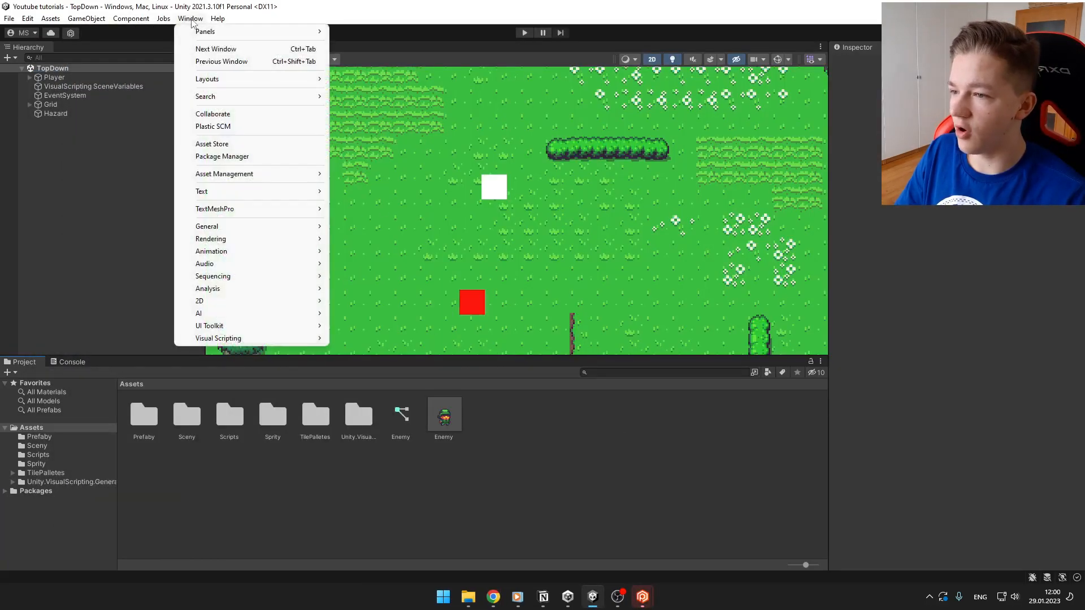
left_click(213, 125)
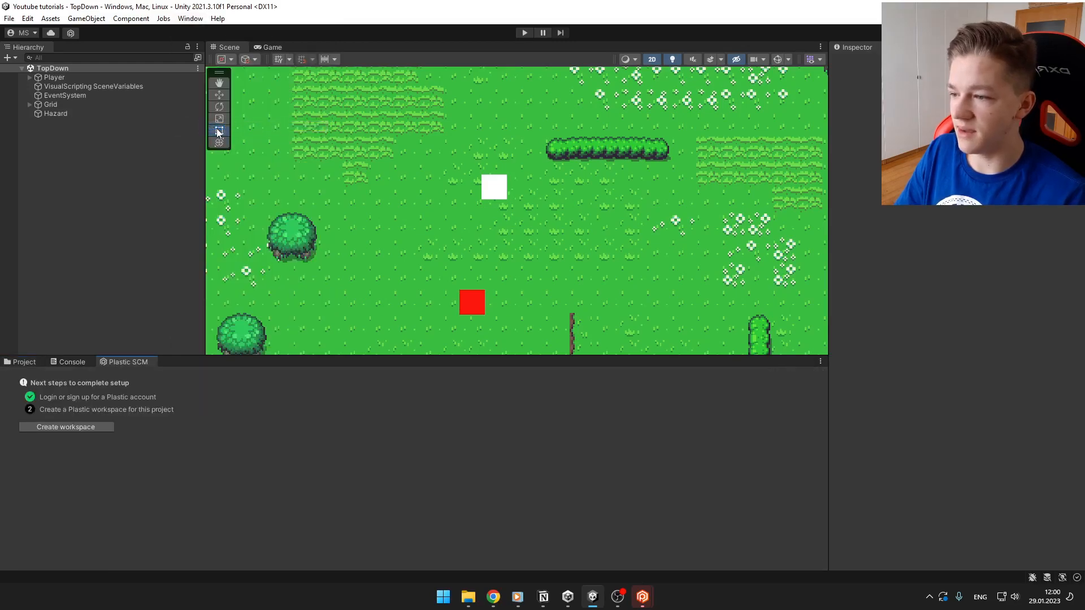
- Create a Plastic workspace for the Youtube tutorials project with the default repository
left_click(66, 427)
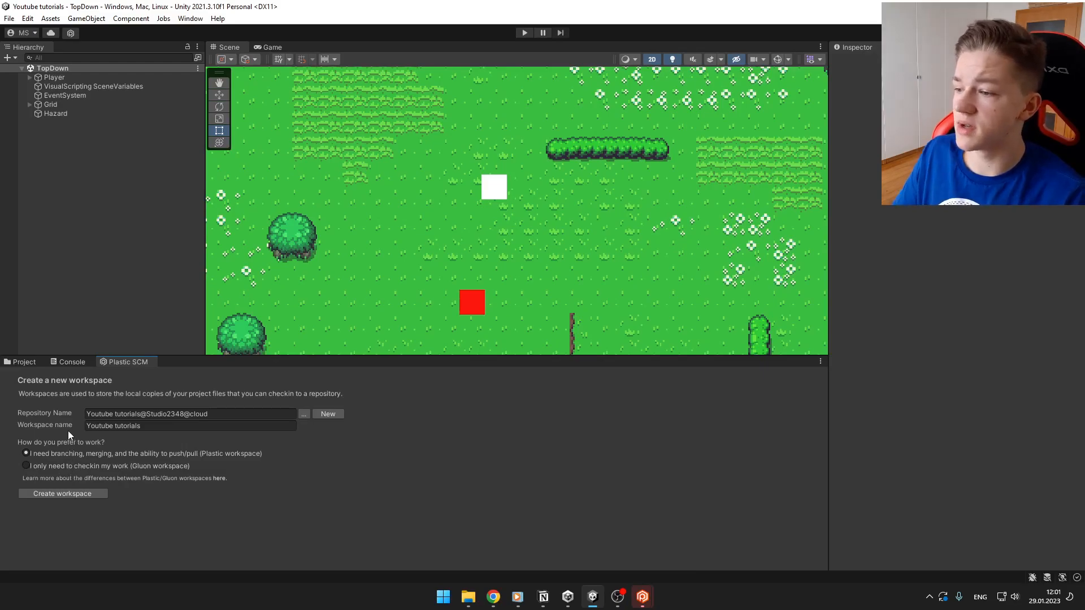
mouse_move(109, 507)
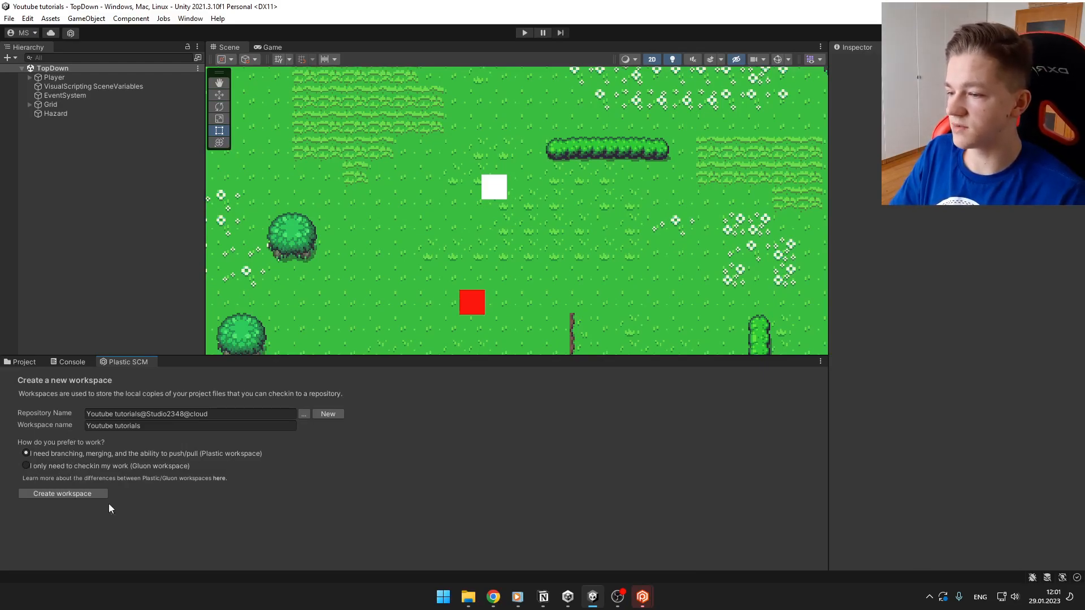
mouse_move(62, 499)
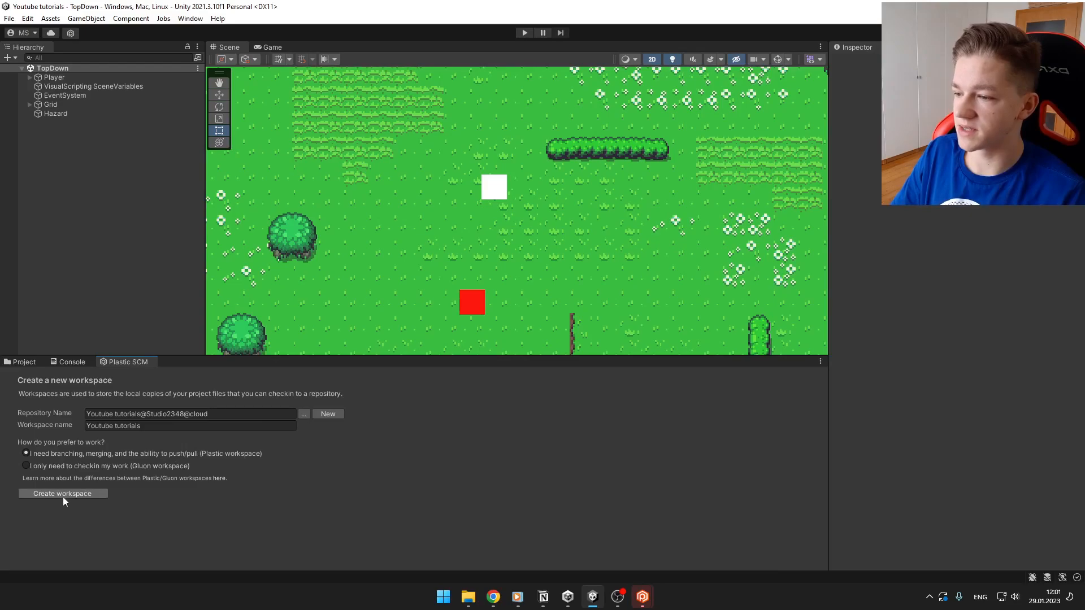
left_click(62, 494)
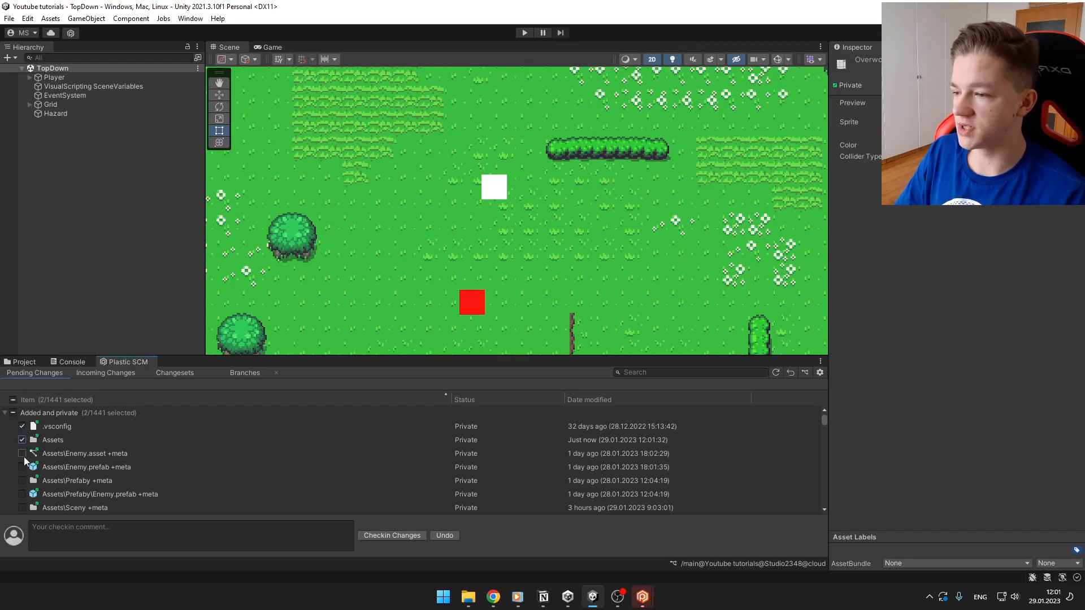
- Select all 1441 pending changes and check them in to the repository
left_click(12, 412)
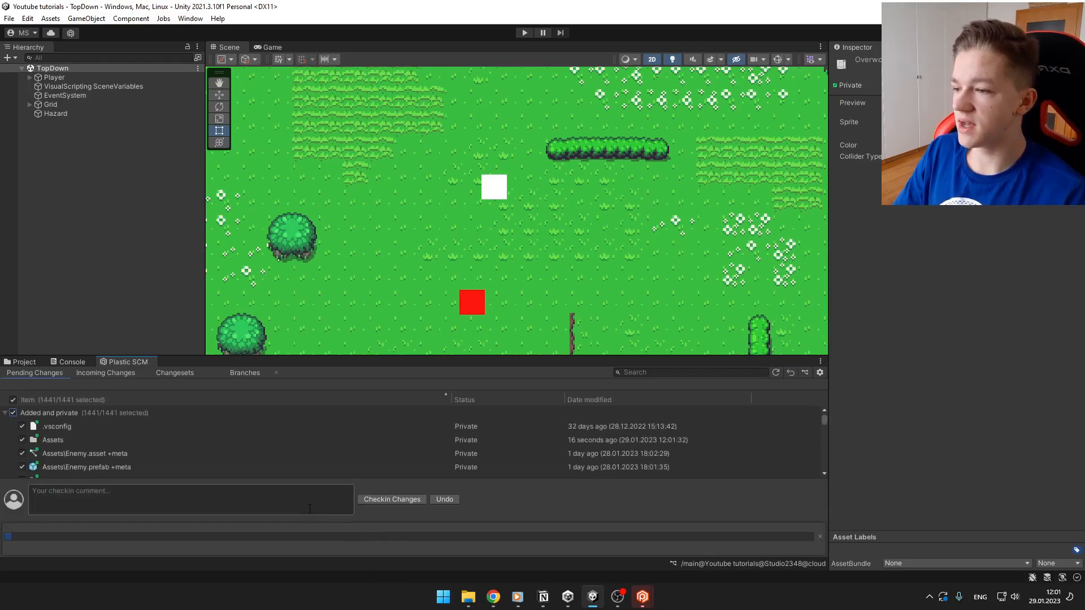
left_click(393, 498)
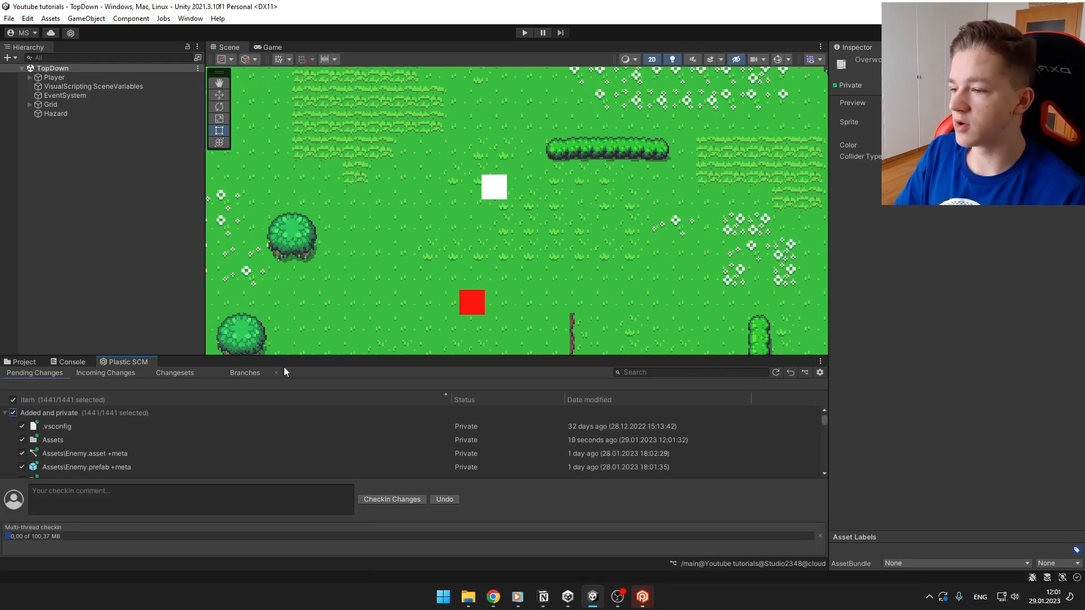
left_click(392, 498)
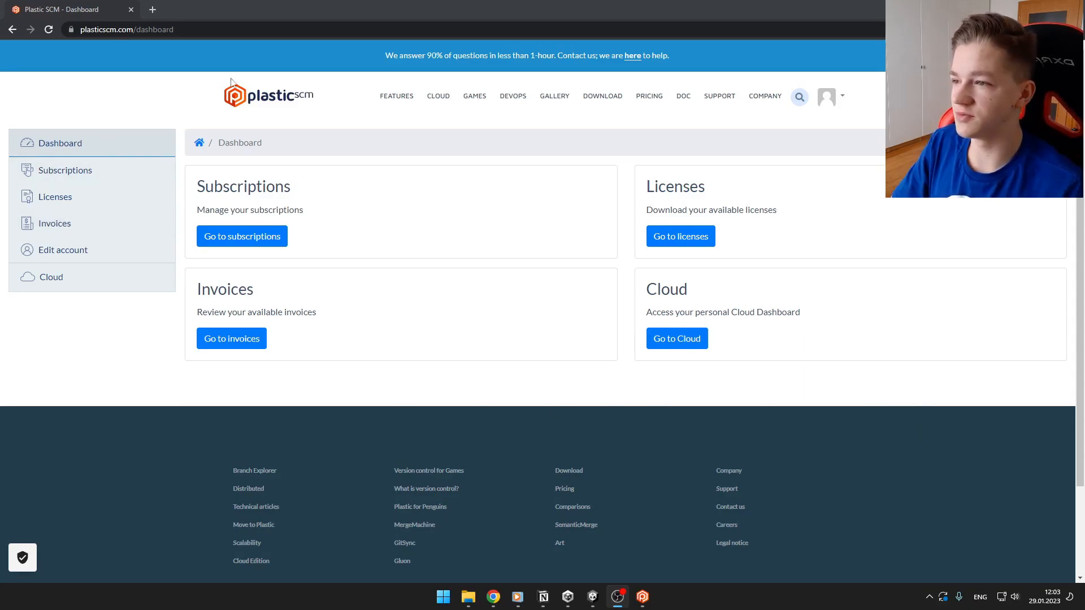
mouse_move(78, 286)
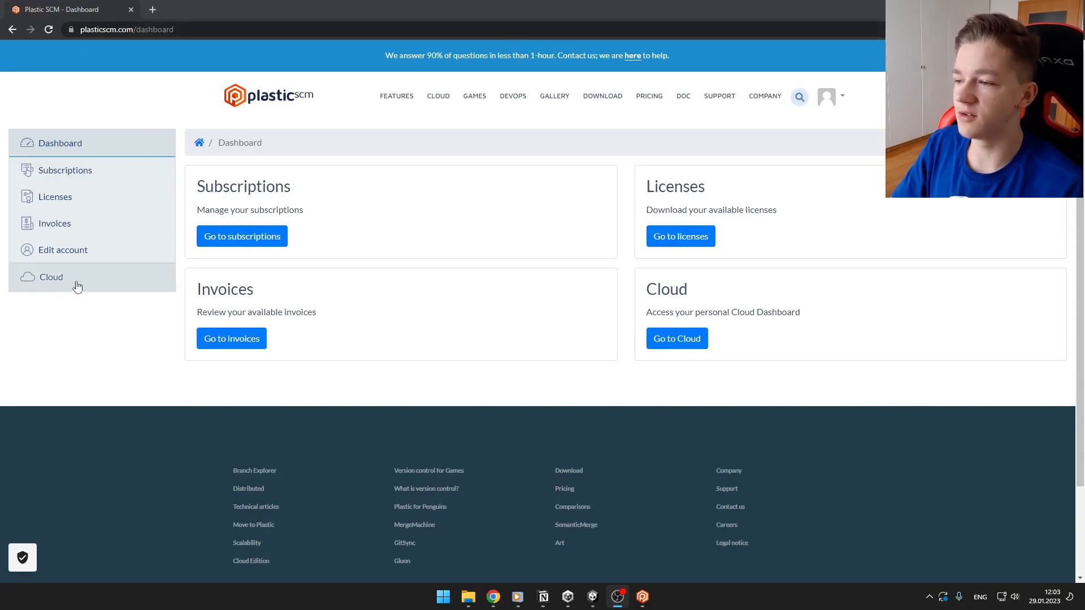
- Reach Users and groups for the Matrettr cloud organization and start adding a new user
left_click(51, 277)
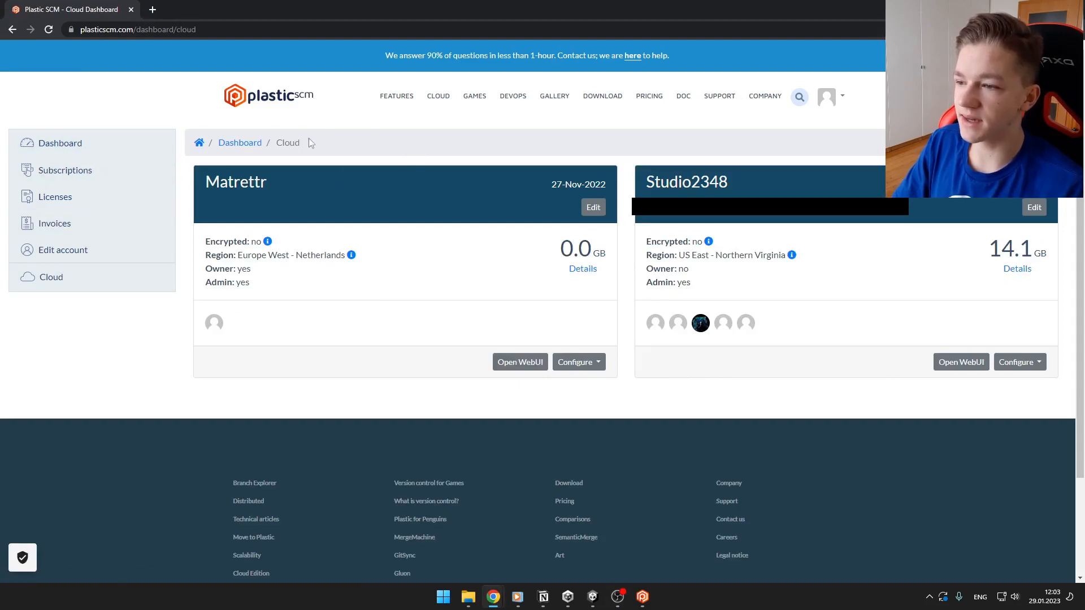
mouse_move(456, 189)
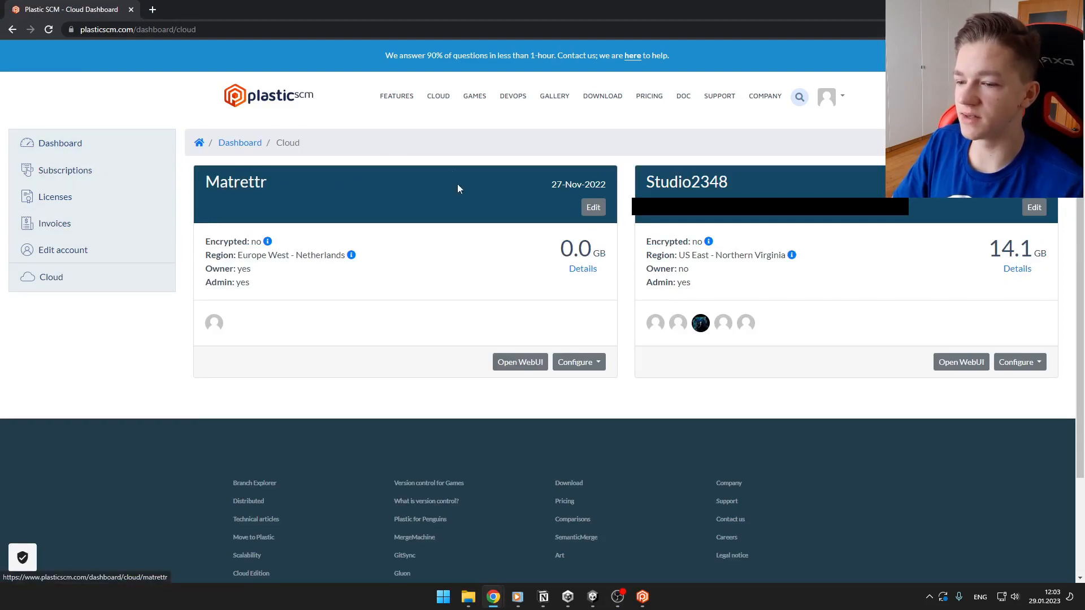
mouse_move(578, 362)
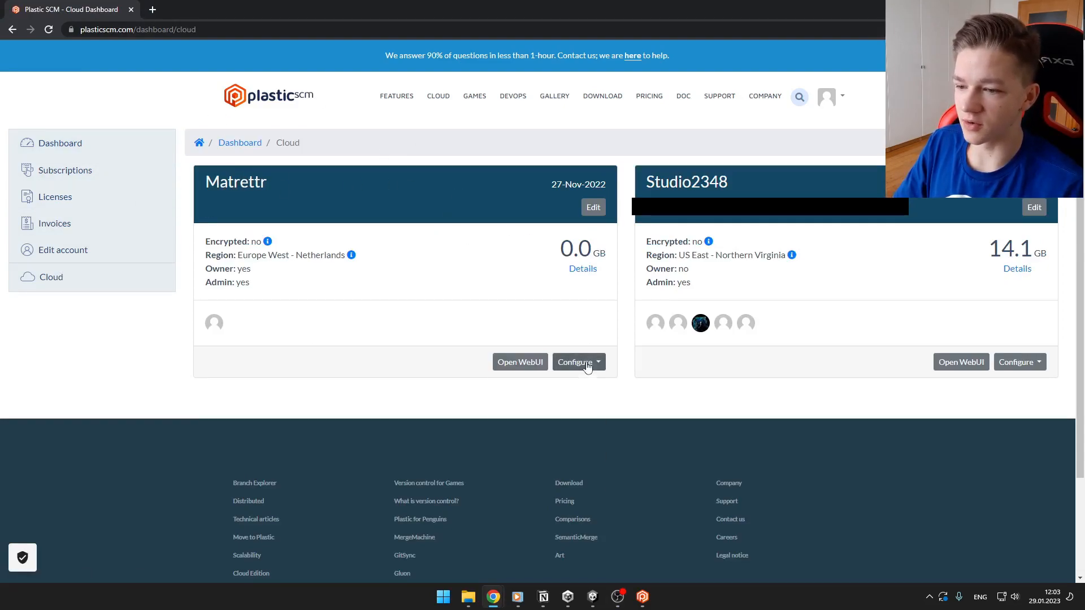
left_click(576, 362)
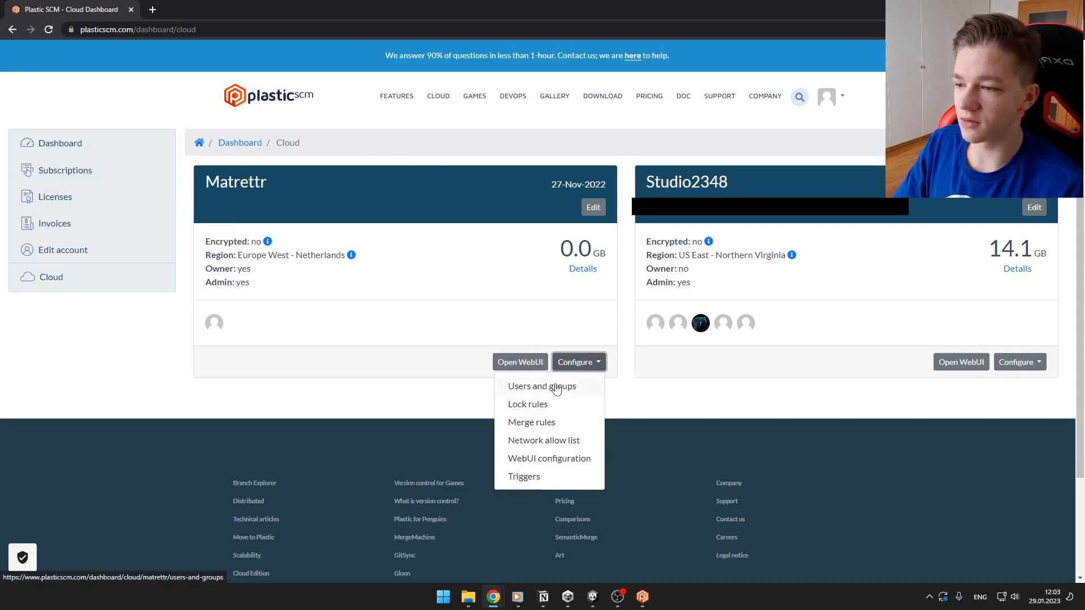
left_click(542, 386)
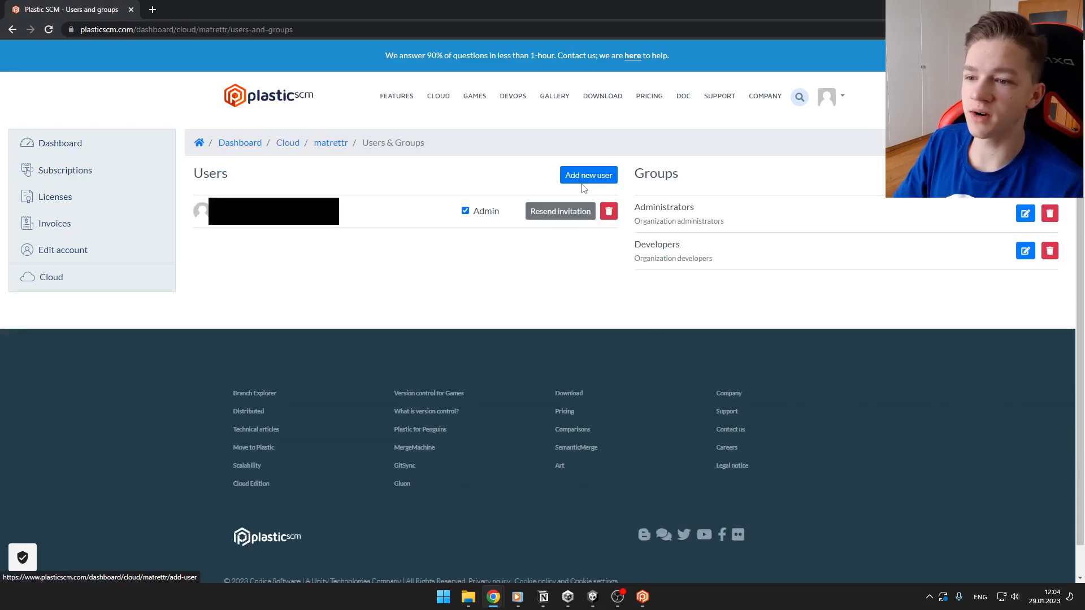
left_click(587, 174)
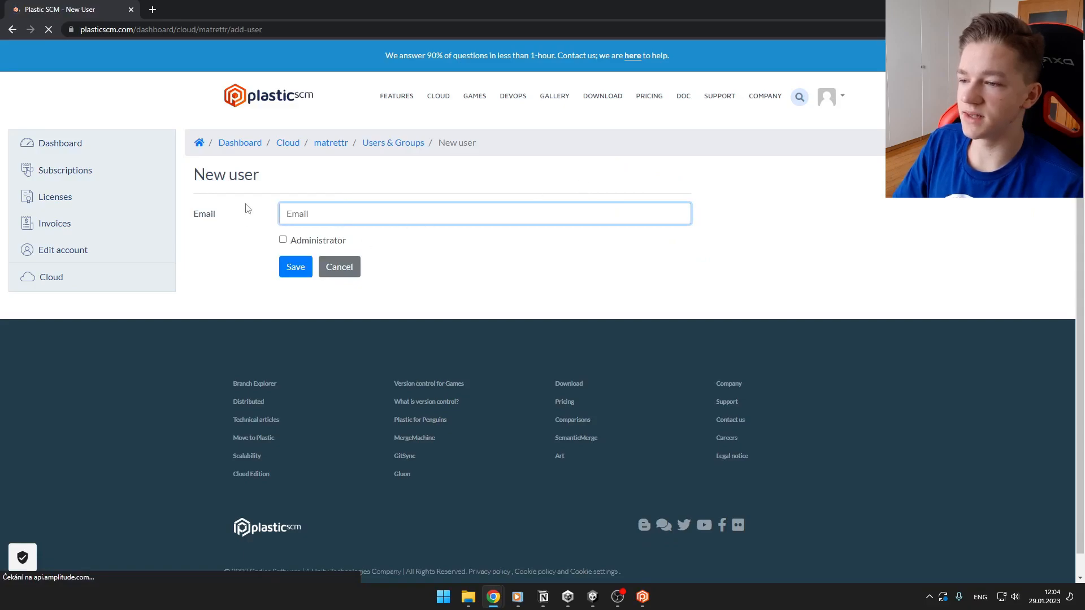